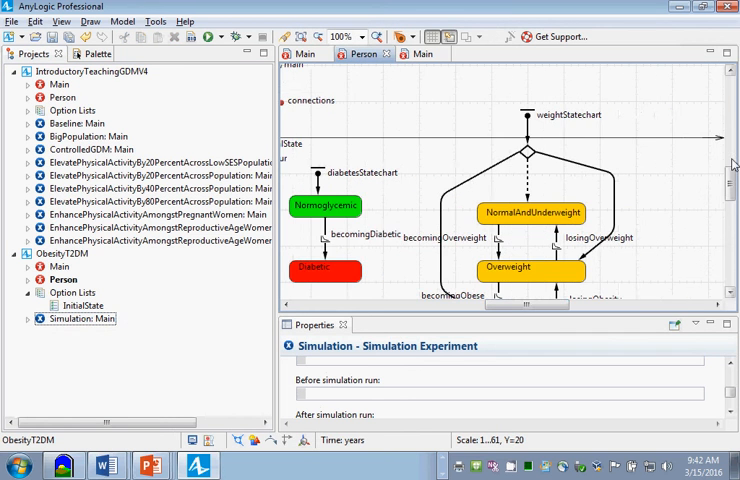
# Pan the Person diagram to show the weight and diabetes statecharts.
pyautogui.scroll(-3)
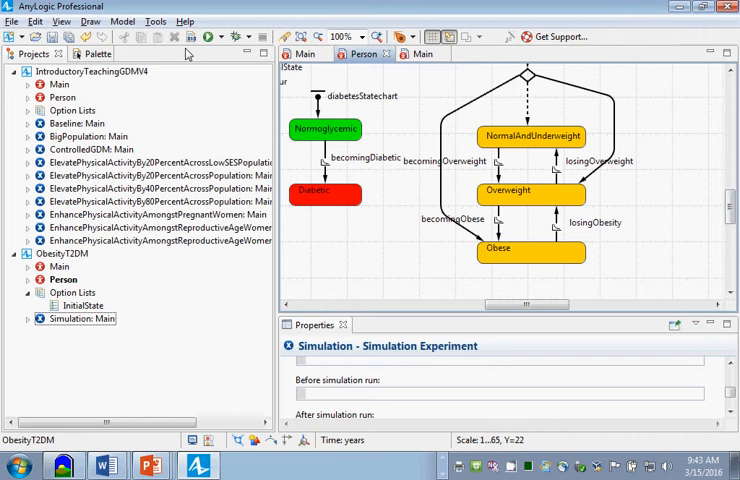
pyautogui.moveTo(186, 36)
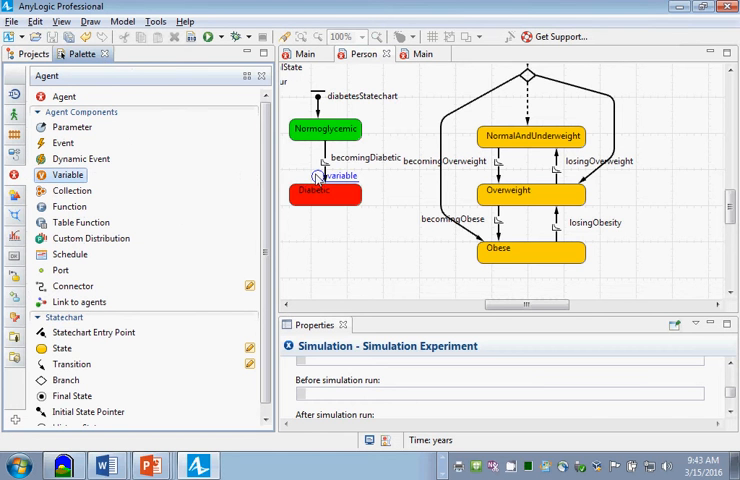
# Add a double variable visualScale with initial value 1.0 beside the weight statechart.
pyautogui.moveTo(322, 176); pyautogui.dragTo(640, 132)
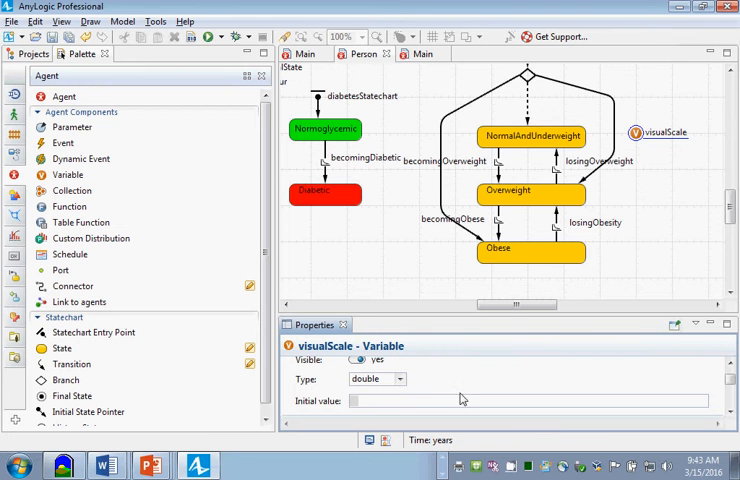
pyautogui.write('1.0')
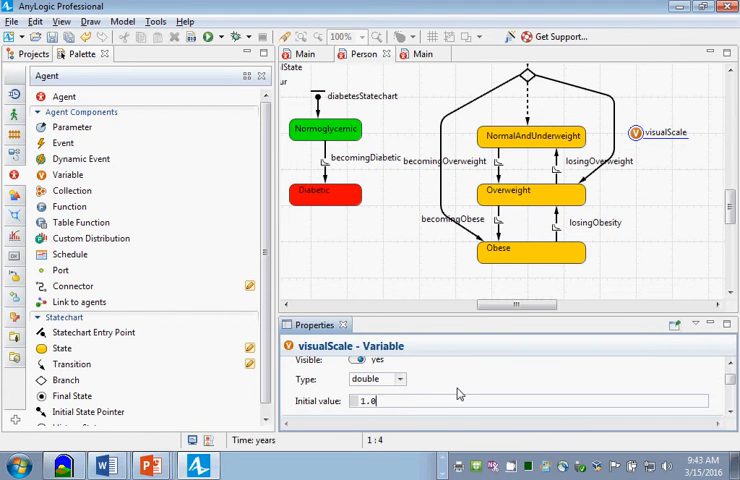
pyautogui.moveTo(540, 200)
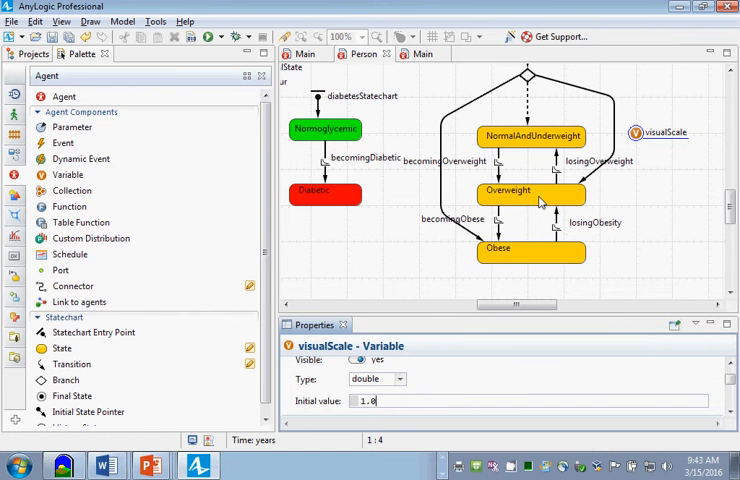
pyautogui.click(532, 136)
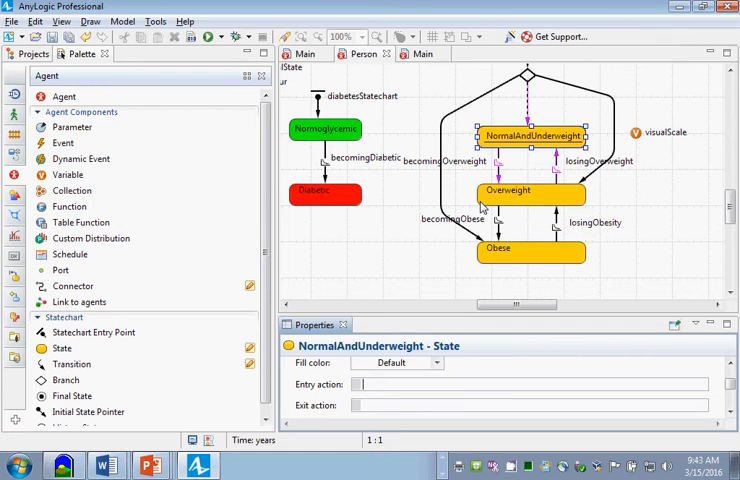
pyautogui.moveTo(624, 112)
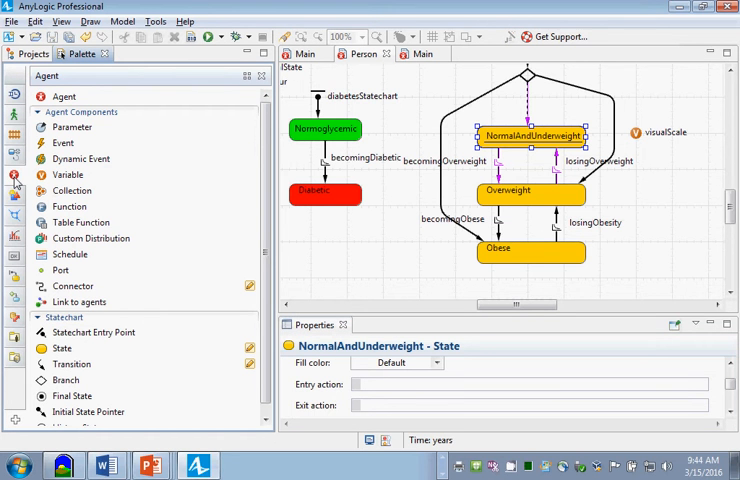
pyautogui.moveTo(350, 84)
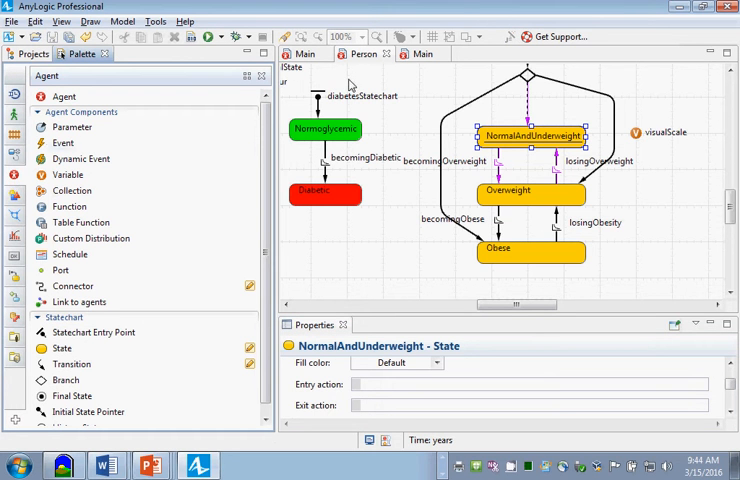
pyautogui.moveTo(364, 52)
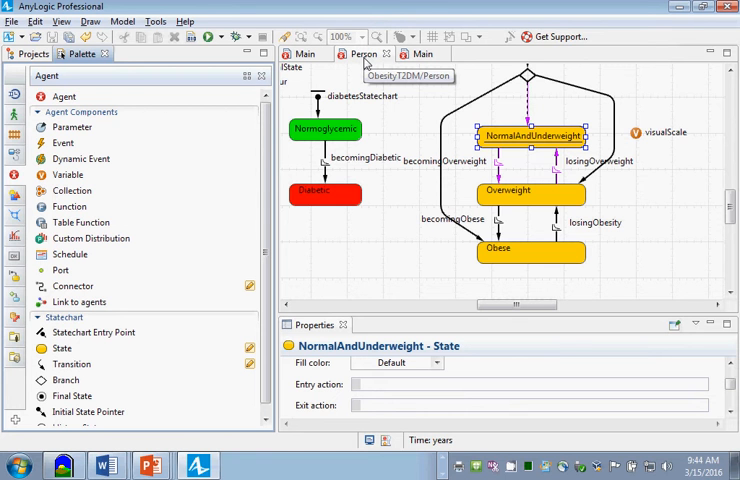
pyautogui.moveTo(68, 176)
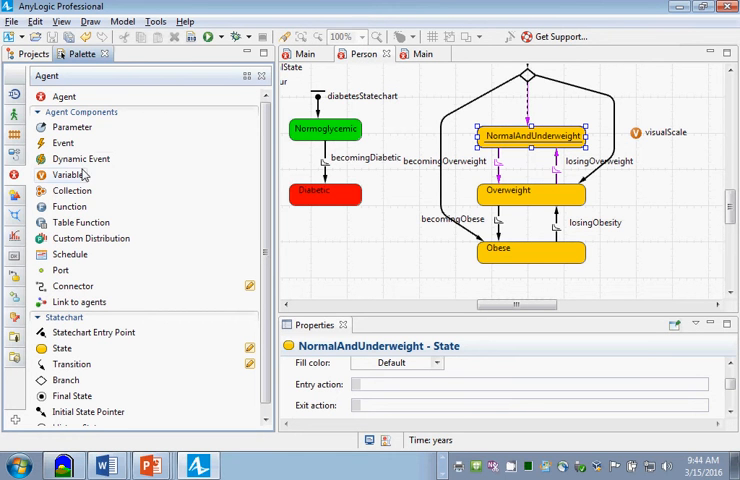
pyautogui.click(636, 132)
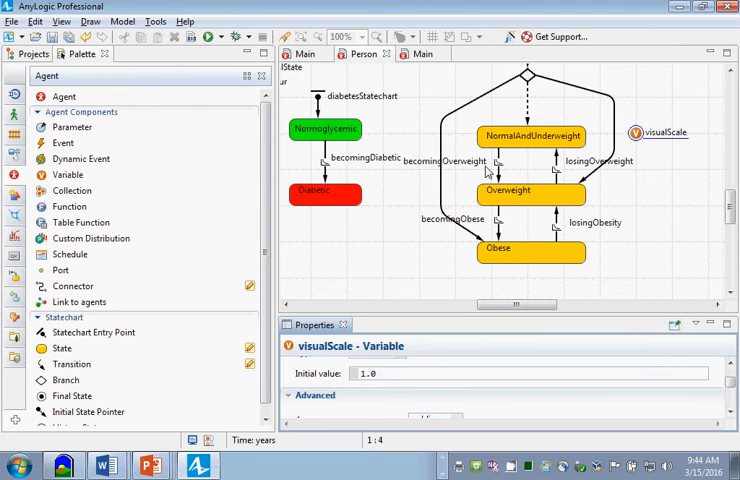
# Give the NormalAndUnderweight state the entry action visualScale = 1.0;.
pyautogui.click(532, 136)
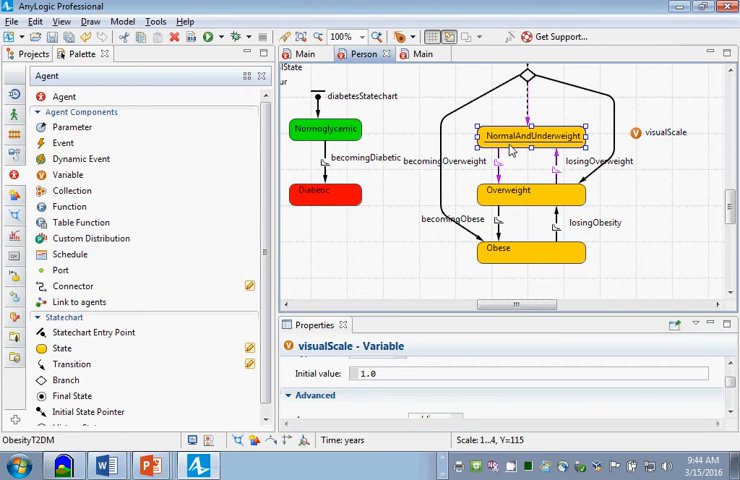
pyautogui.click(530, 136)
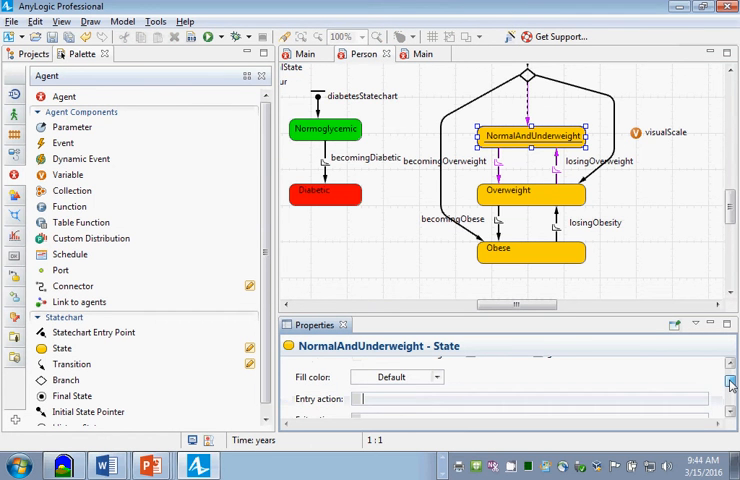
pyautogui.write('visuals')
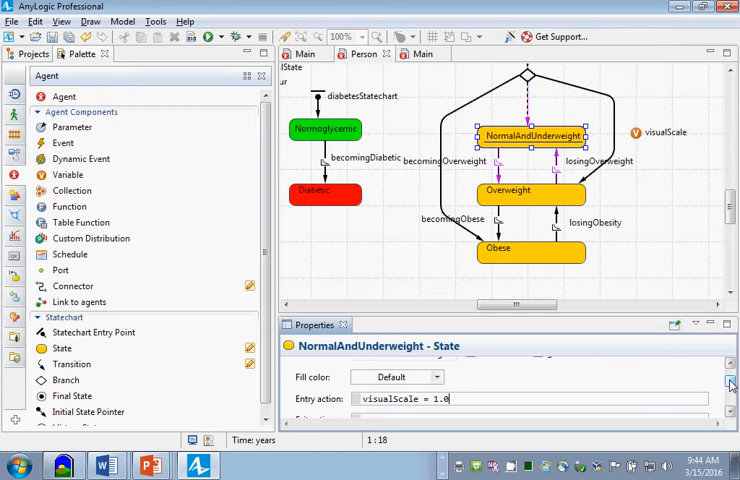
pyautogui.write(';')
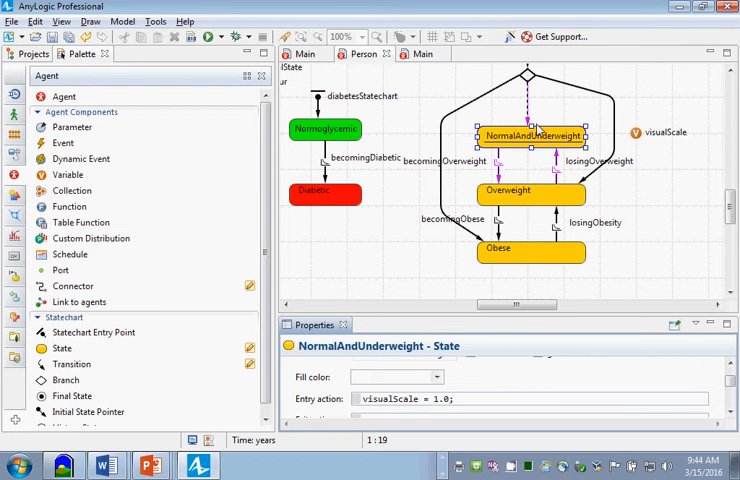
pyautogui.moveTo(510, 116)
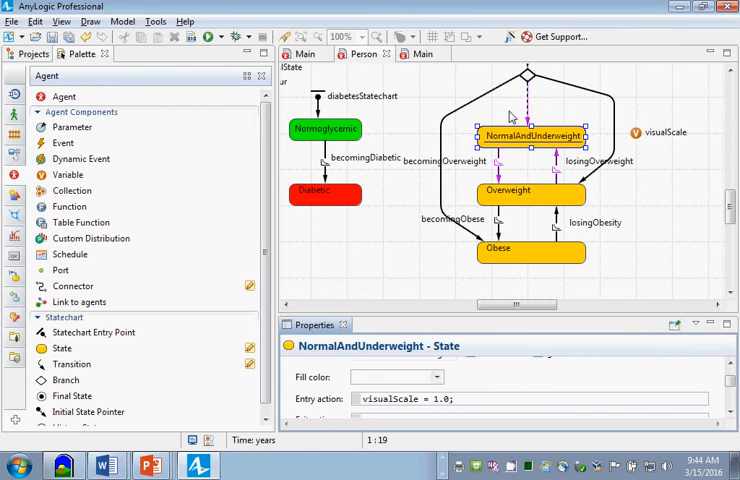
pyautogui.moveTo(524, 132)
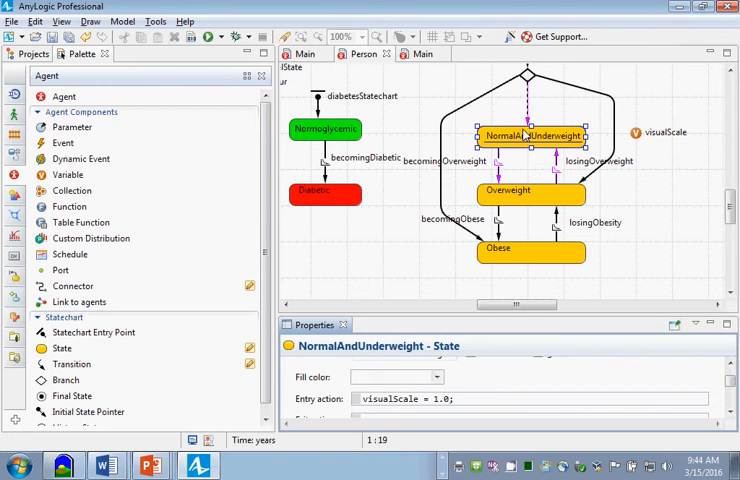
pyautogui.moveTo(572, 196)
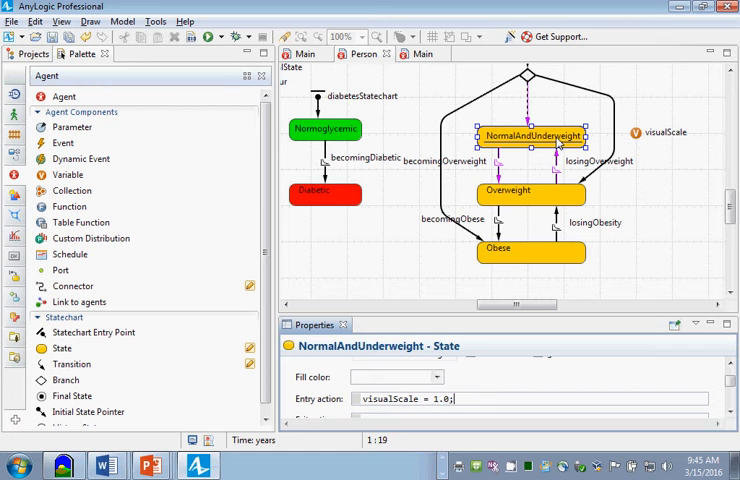
pyautogui.moveTo(548, 236)
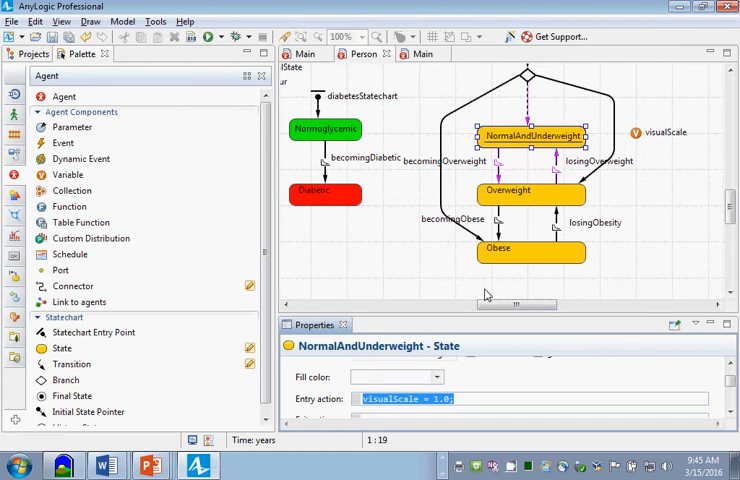
pyautogui.moveTo(536, 200)
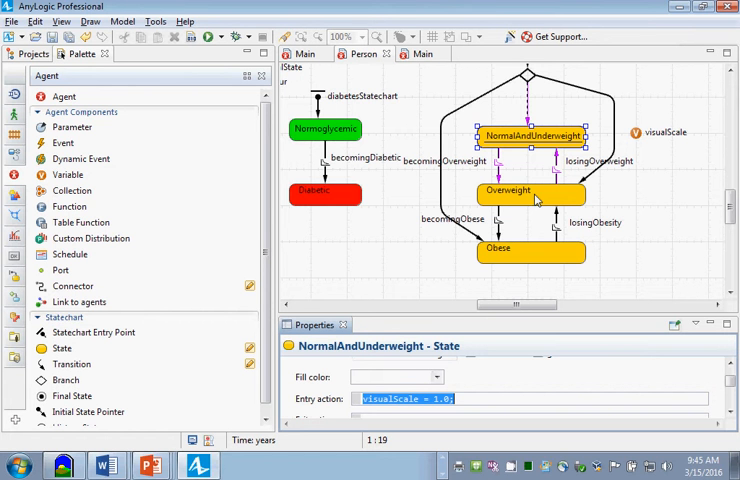
pyautogui.moveTo(460, 370)
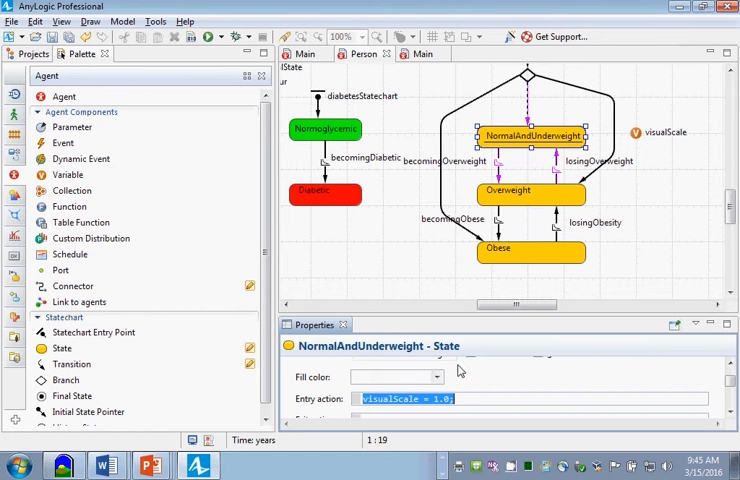
pyautogui.moveTo(470, 400)
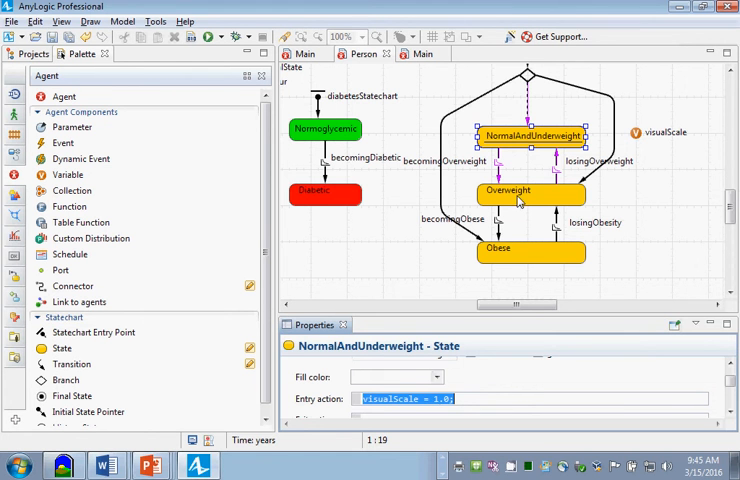
# Set entry actions visualScale = 1.5 for Overweight and 2.0 for Obese, then review all three states.
pyautogui.click(508, 190)
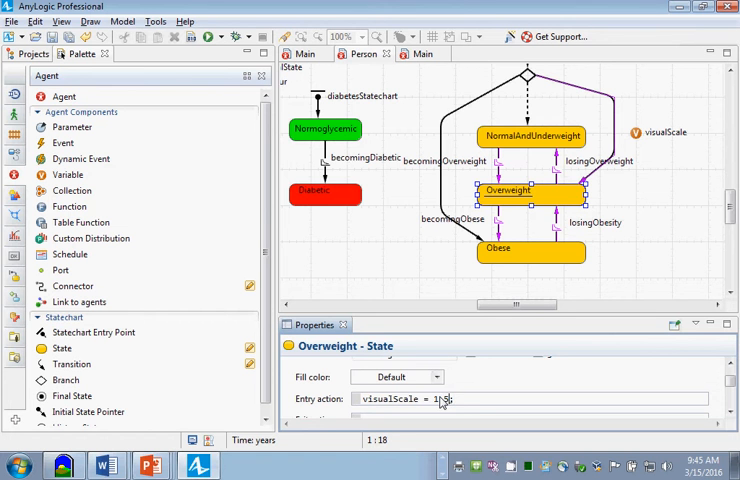
pyautogui.click(496, 248)
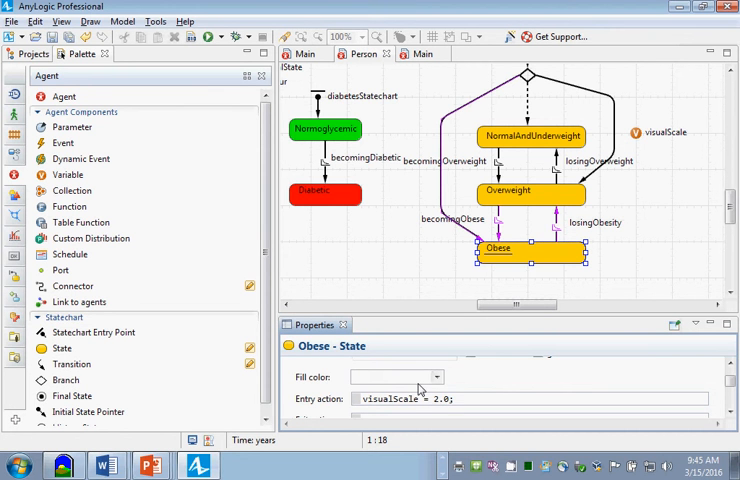
pyautogui.moveTo(532, 206)
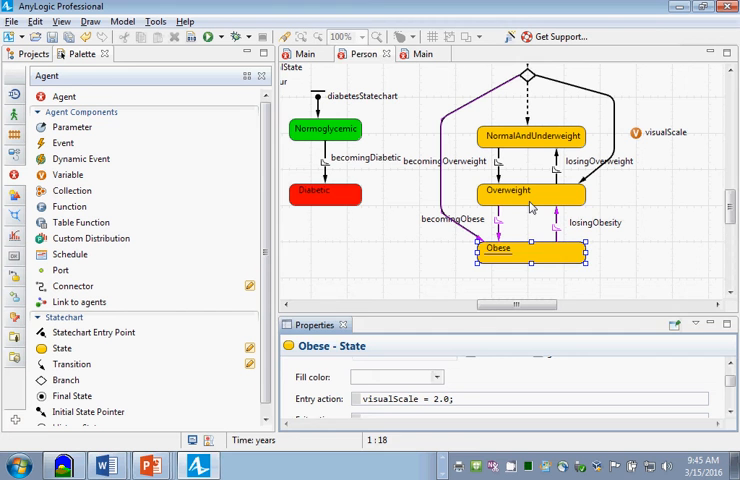
pyautogui.click(530, 190)
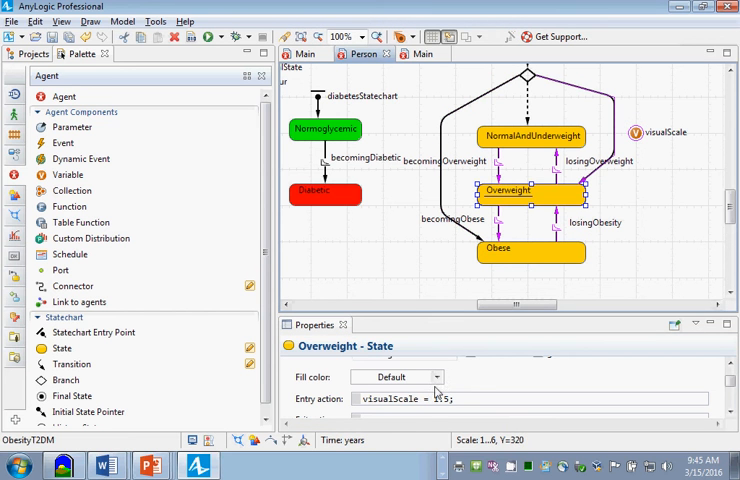
pyautogui.click(532, 136)
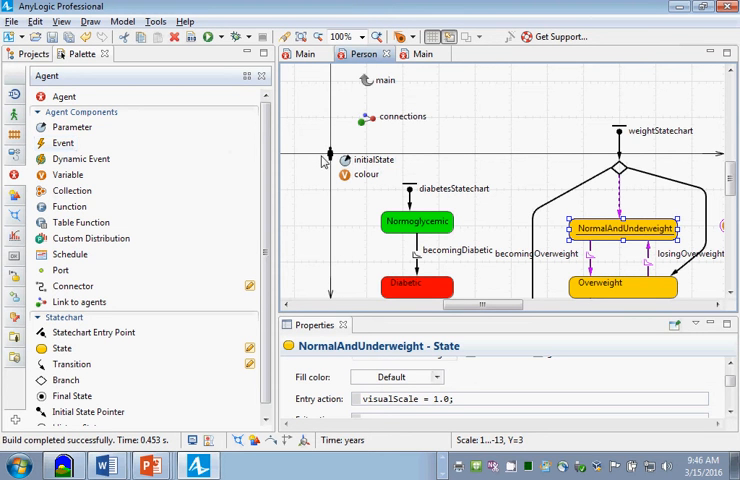
# Show the project tree and expand the Person agent to list its presentation, statecharts and variables.
pyautogui.click(32, 54)
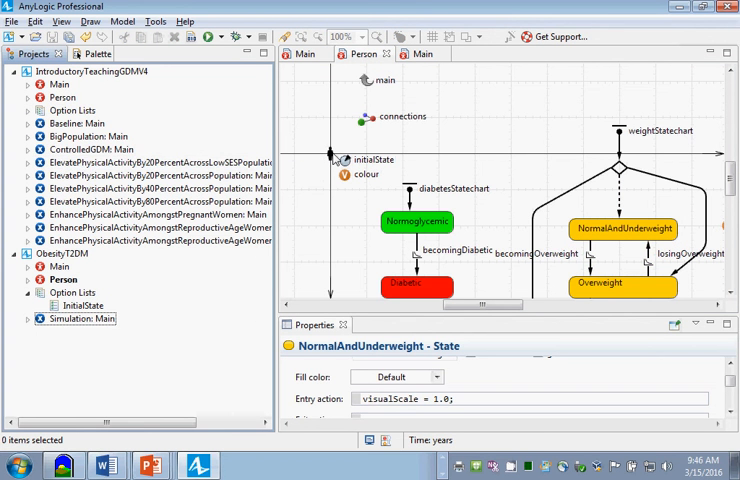
pyautogui.click(328, 156)
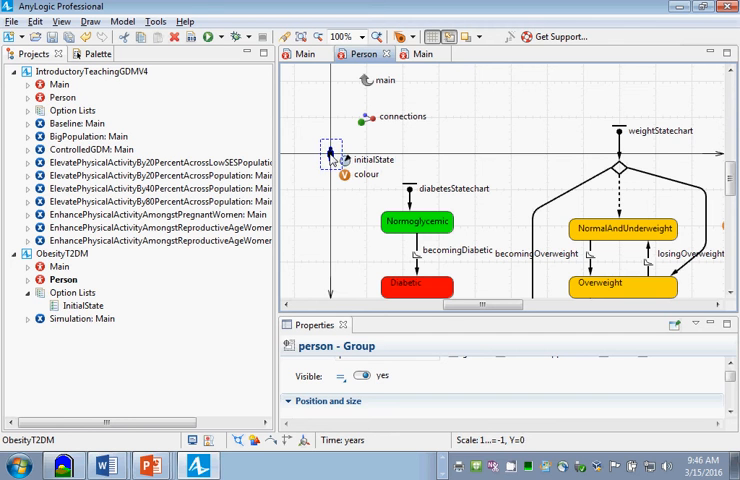
pyautogui.click(330, 156)
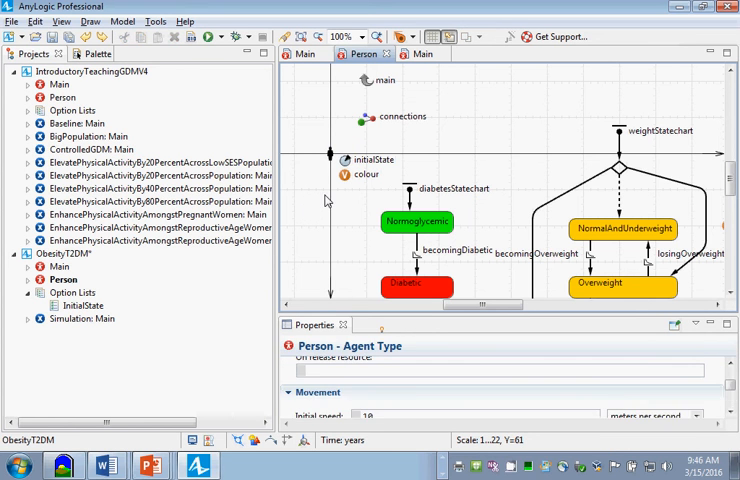
pyautogui.moveTo(336, 164)
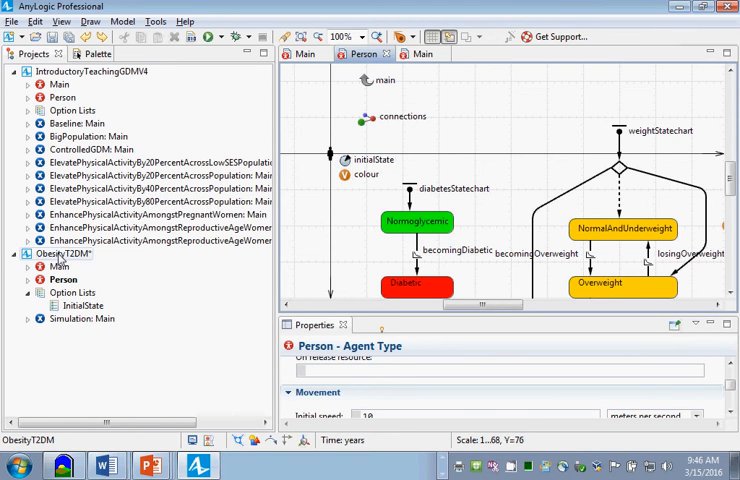
pyautogui.click(28, 280)
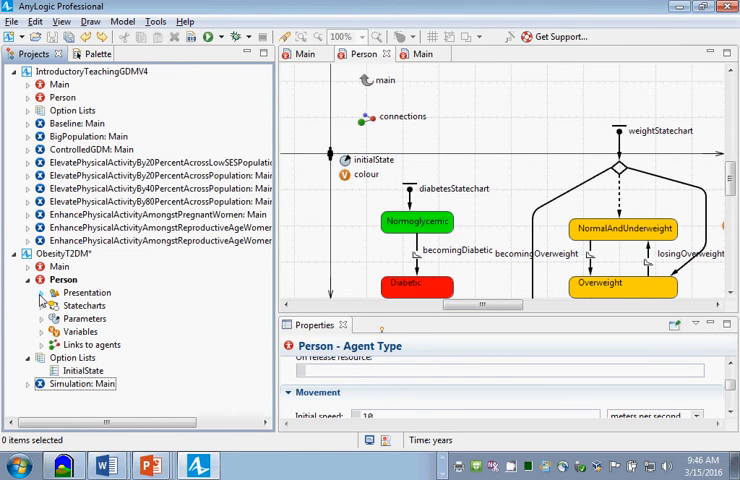
# Select shapeBody under Person's presentation and bring up its Position and size properties.
pyautogui.click(40, 292)
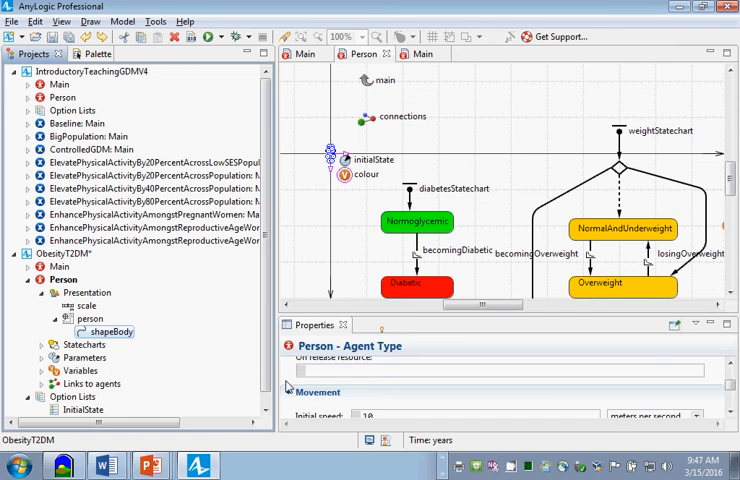
pyautogui.click(108, 332)
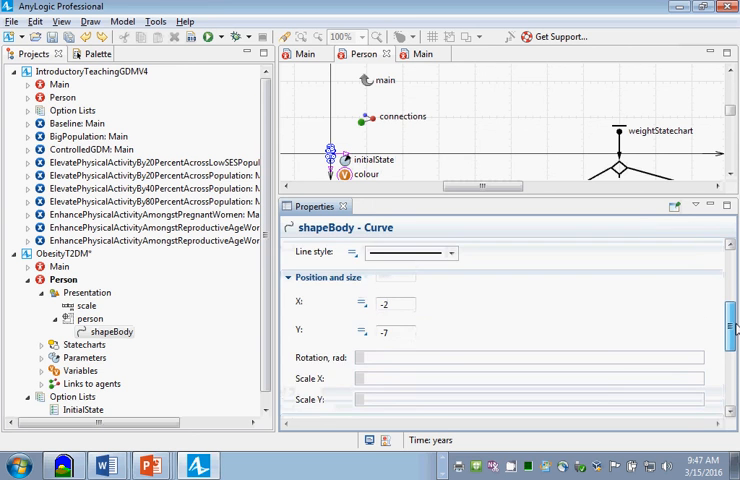
pyautogui.scroll(3)
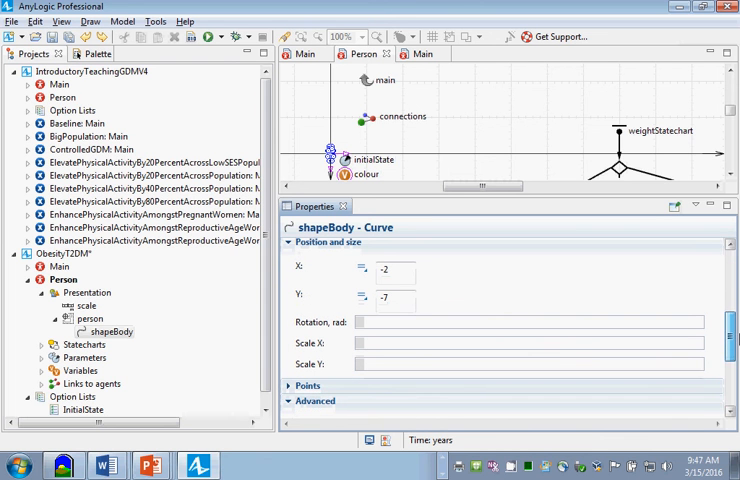
pyautogui.click(528, 344)
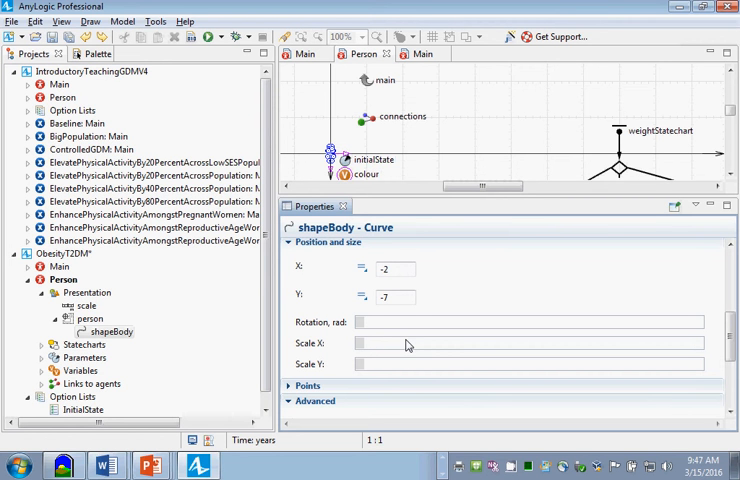
pyautogui.moveTo(520, 140)
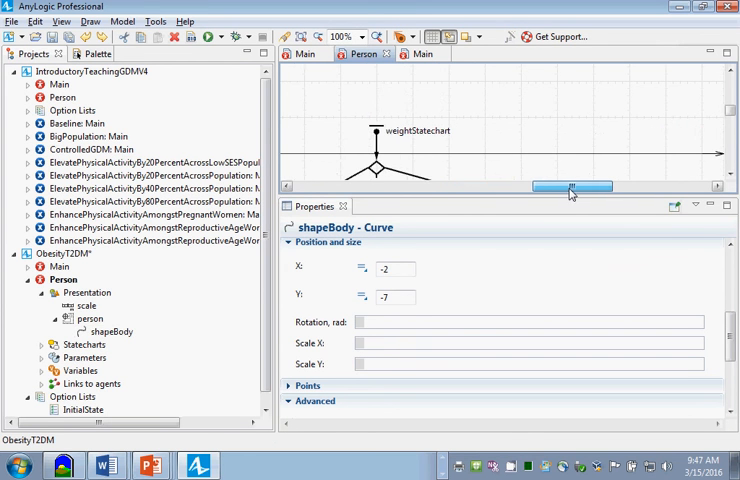
# Set shapeBody Scale X and Scale Y to visualScale and run the Main simulation showing differently sized people.
pyautogui.scroll(-3)
pyautogui.write('visual')
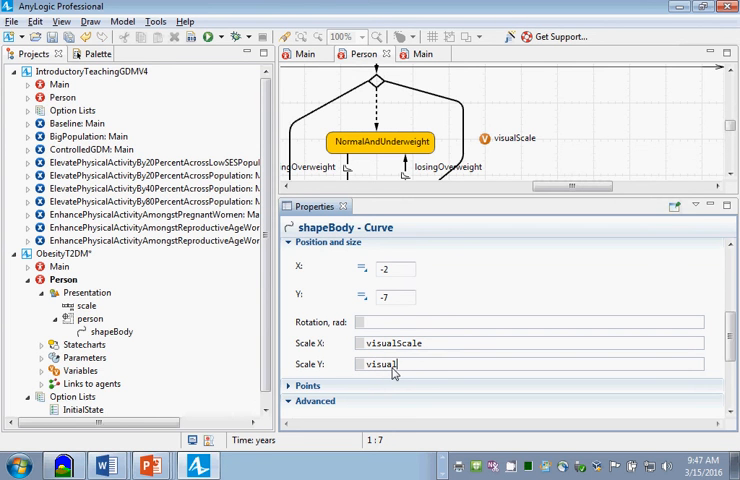
pyautogui.write('Scale')
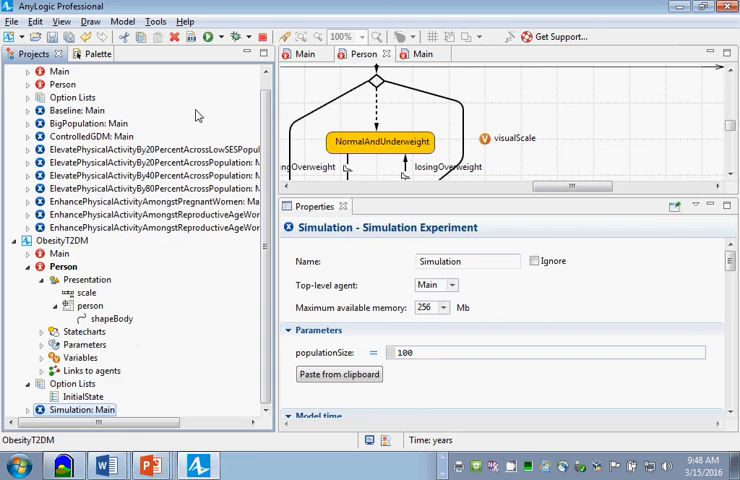
pyautogui.click(204, 36)
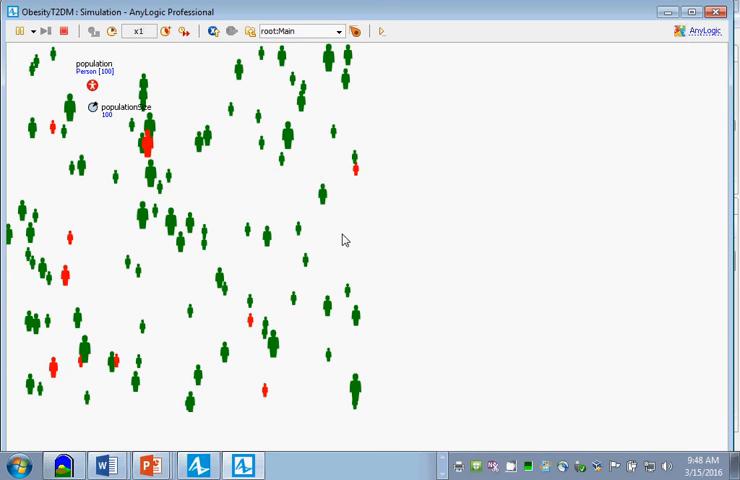